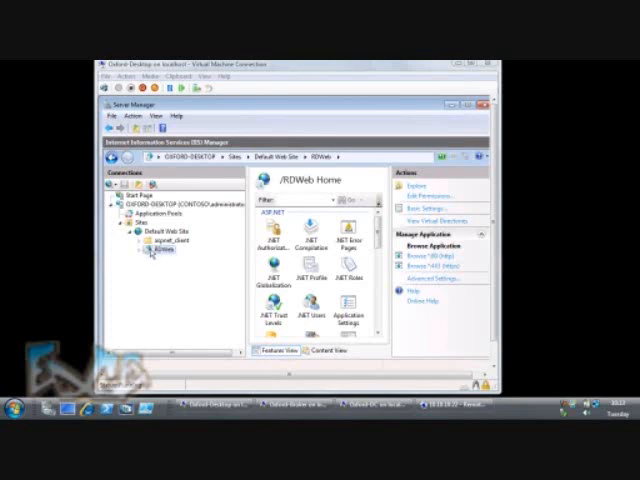
mouse_move(172, 260)
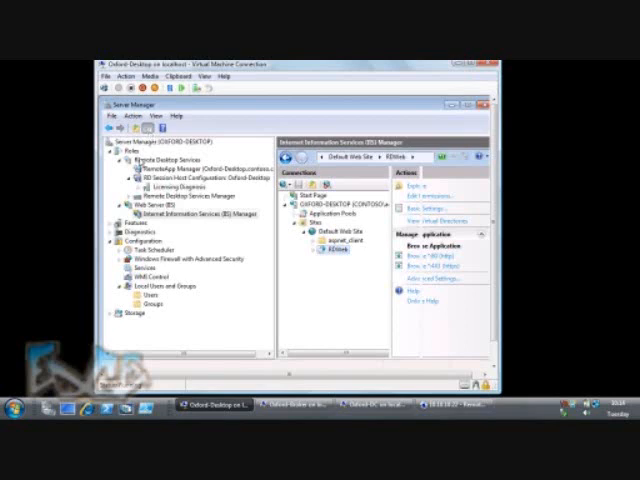
Select the Remote Desktop Services role in the tree to show its role summary
left_click(176, 160)
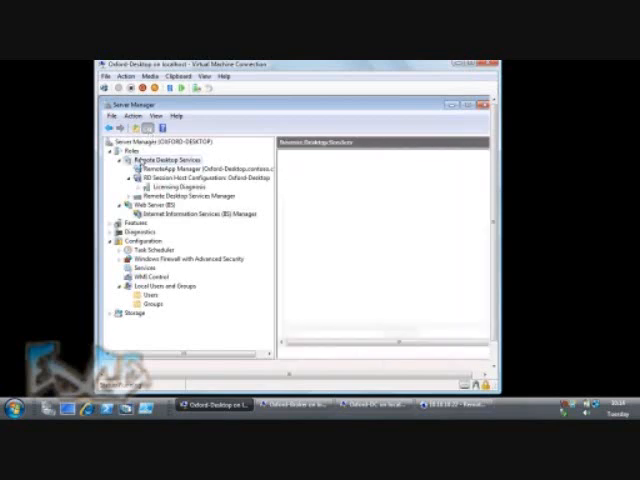
right_click(172, 160)
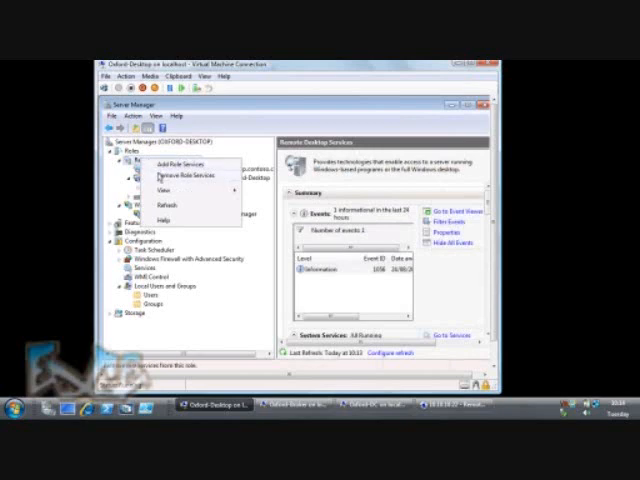
left_click(168, 176)
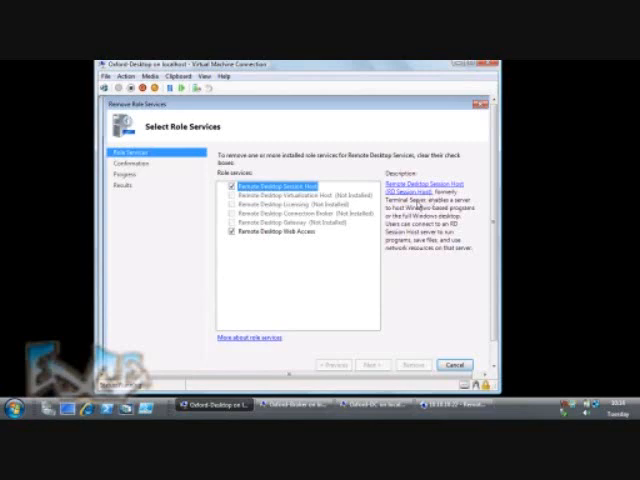
mouse_move(276, 252)
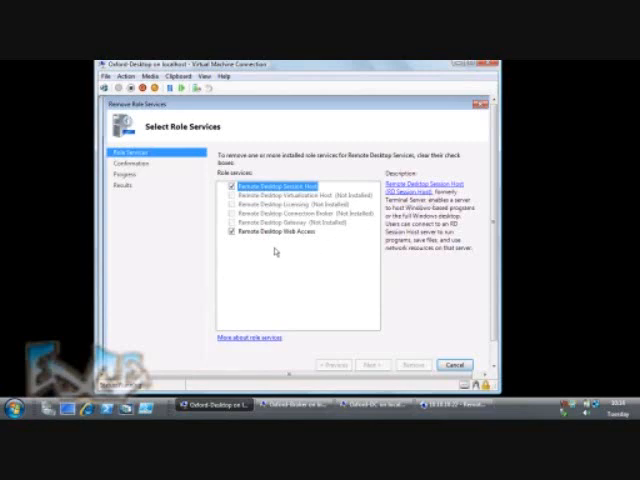
left_click(290, 240)
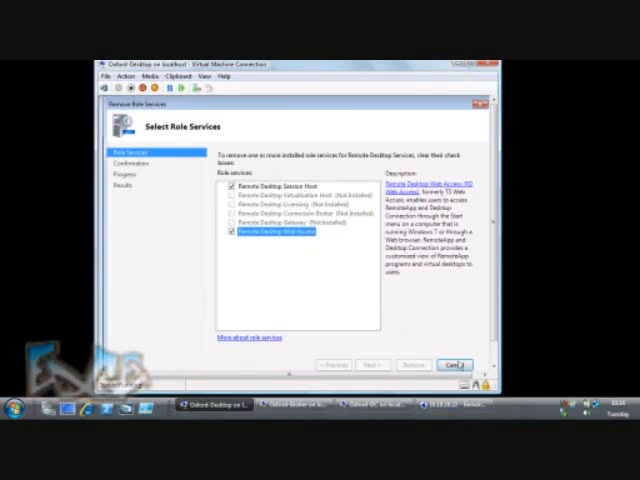
left_click(456, 364)
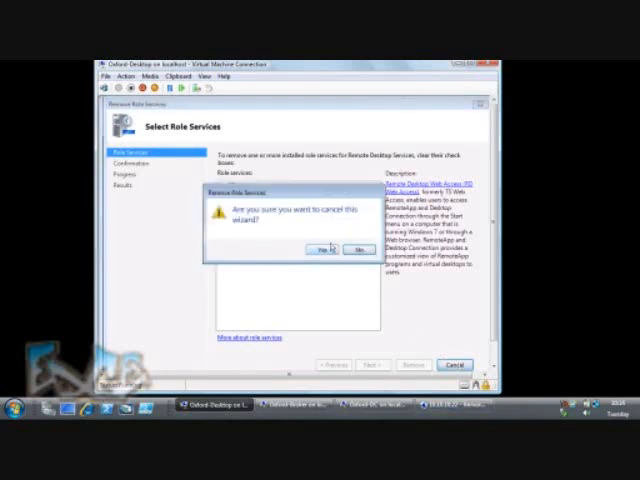
left_click(322, 248)
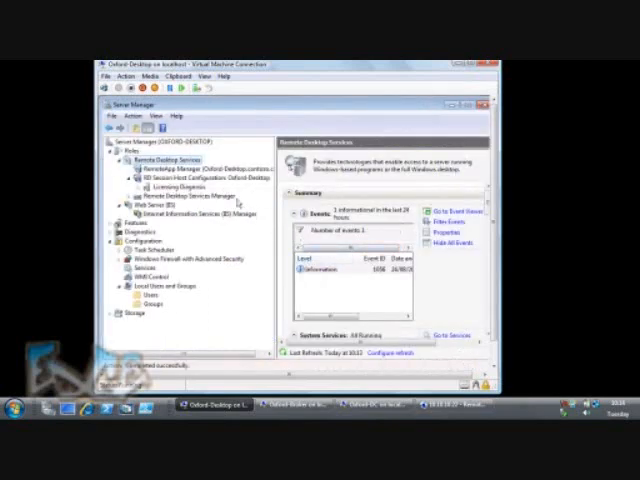
Review a connection's Properties and RD Connection Broker tab in RD Session Host Configuration, then cancel without saving
left_click(200, 178)
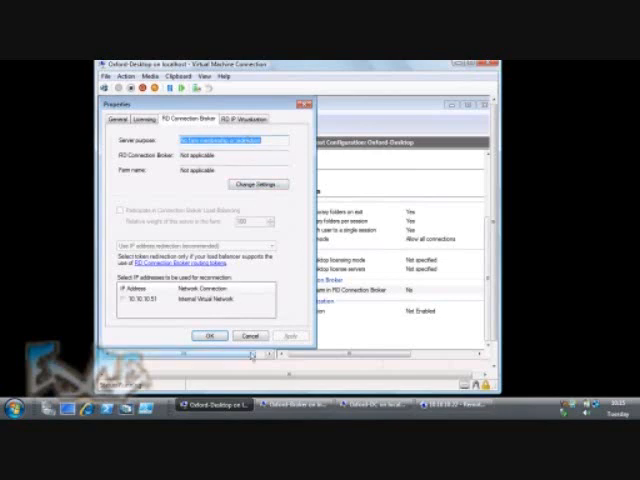
left_click(234, 140)
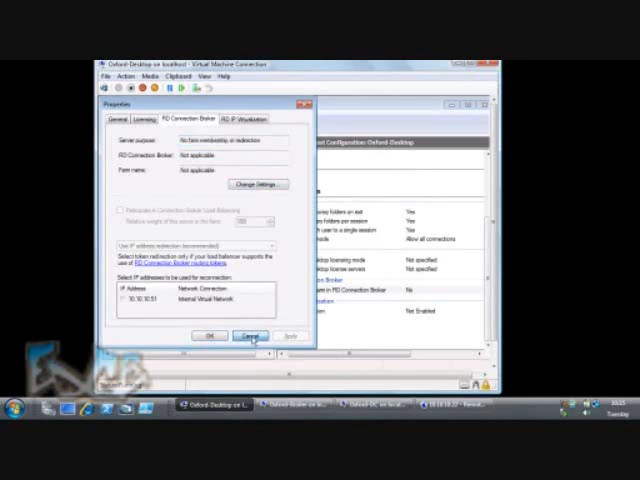
left_click(250, 336)
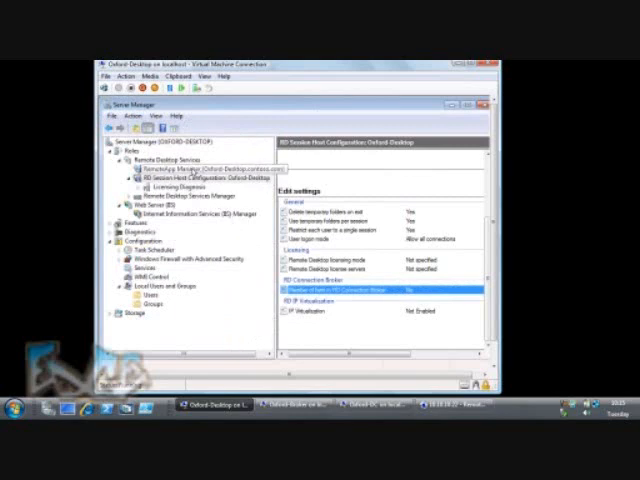
Select RemoteApp Manager in the tree to list the two published RemoteApp programs
left_click(168, 172)
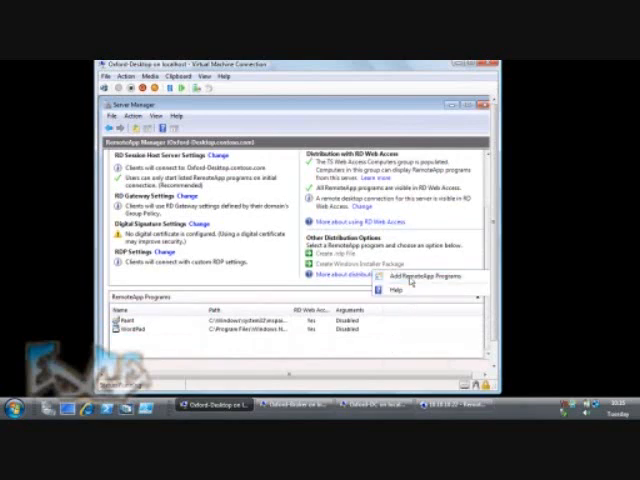
left_click(416, 276)
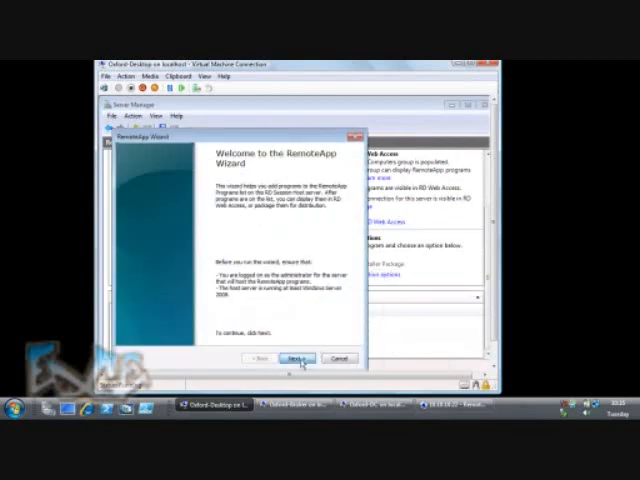
left_click(296, 358)
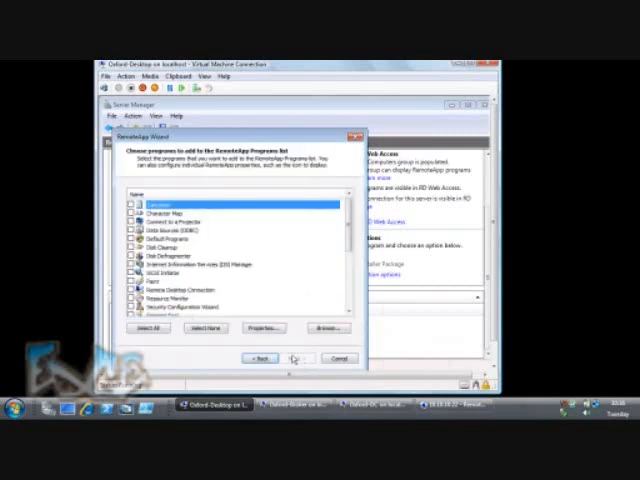
scroll("down", 3)
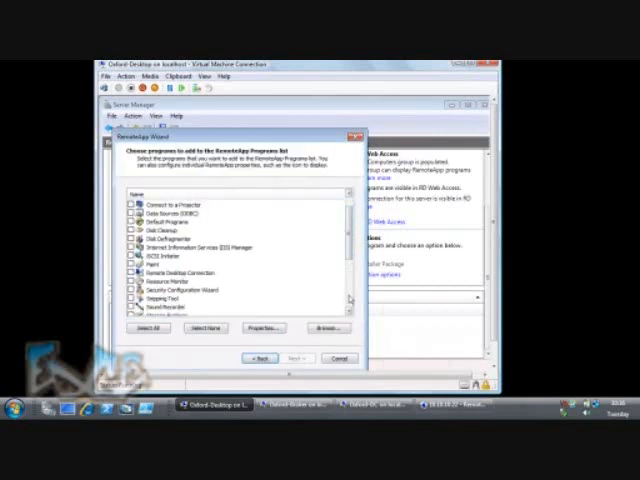
scroll("down", 3)
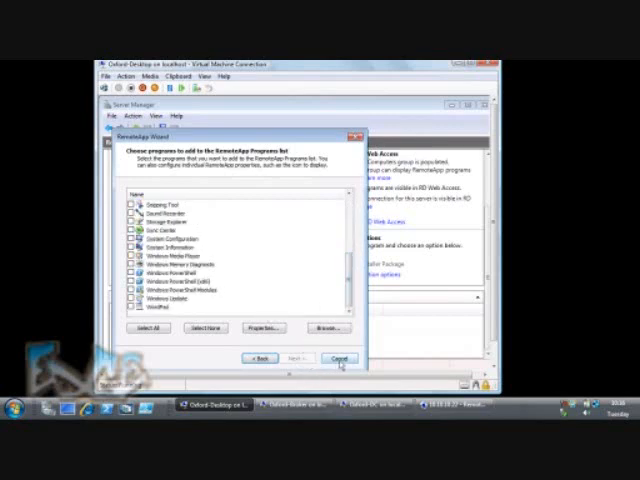
left_click(340, 356)
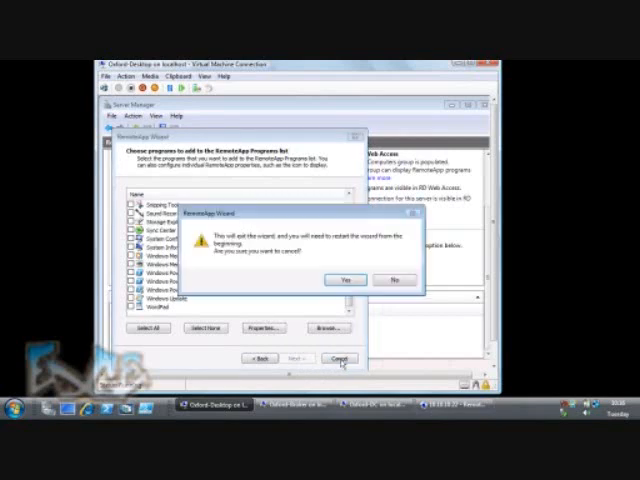
left_click(344, 280)
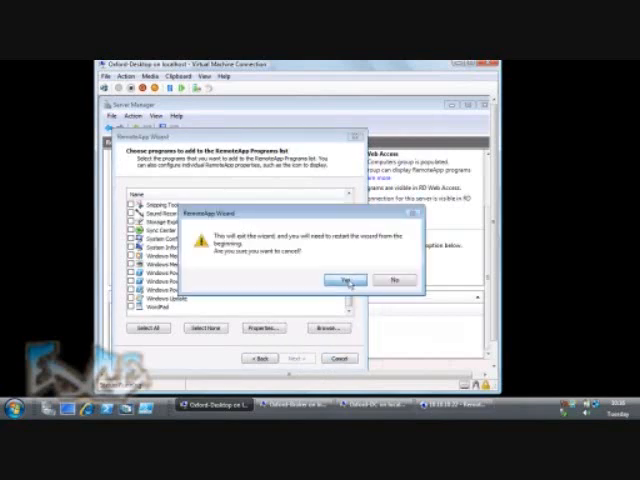
left_click(346, 280)
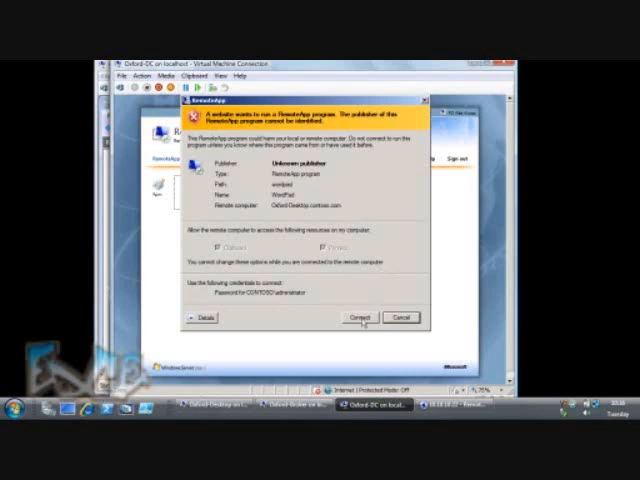
Connect through the RemoteApp publisher warning to start the remote program
left_click(360, 316)
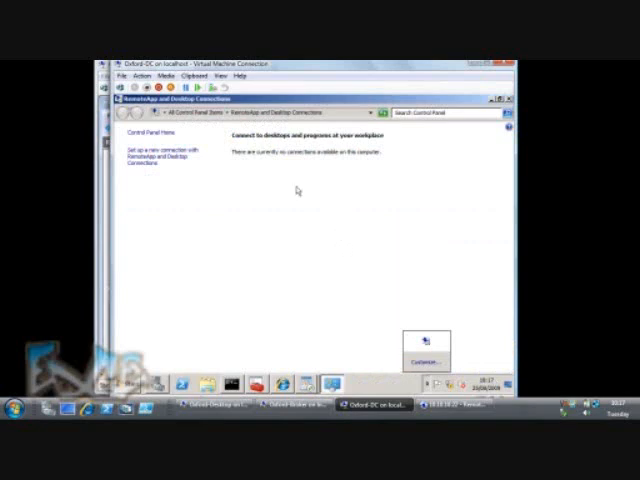
Create a new RemoteApp and Desktop Connection to the server's feed URL
left_click(150, 148)
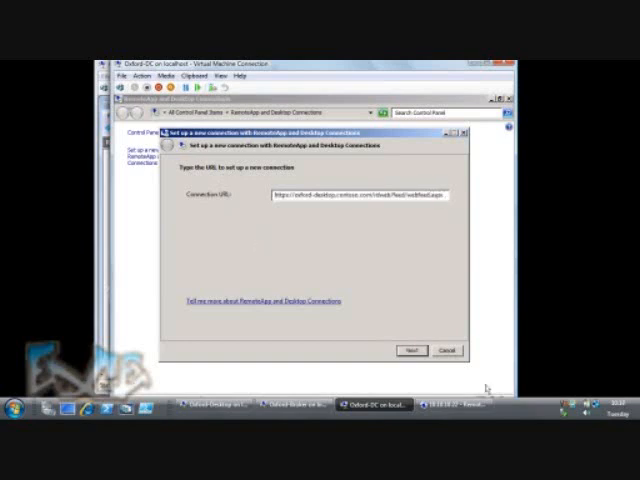
left_click(410, 350)
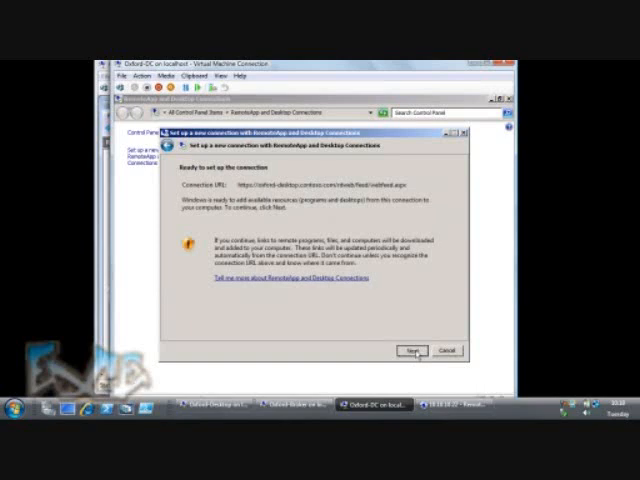
left_click(416, 350)
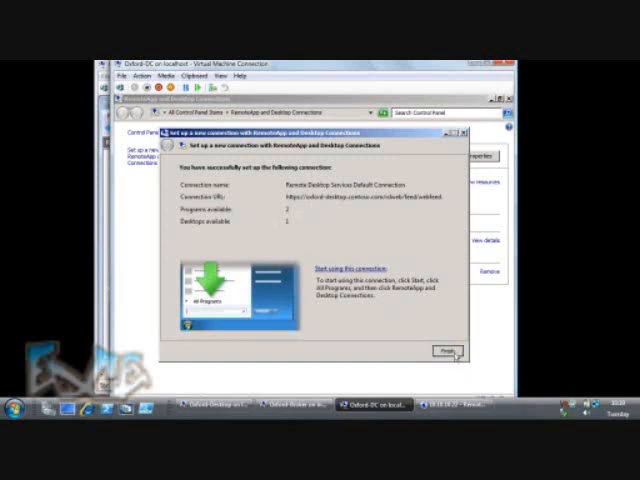
Finish setup, launch a program from the Remote Desktop Services Default Connection and answer its publisher warning
left_click(448, 352)
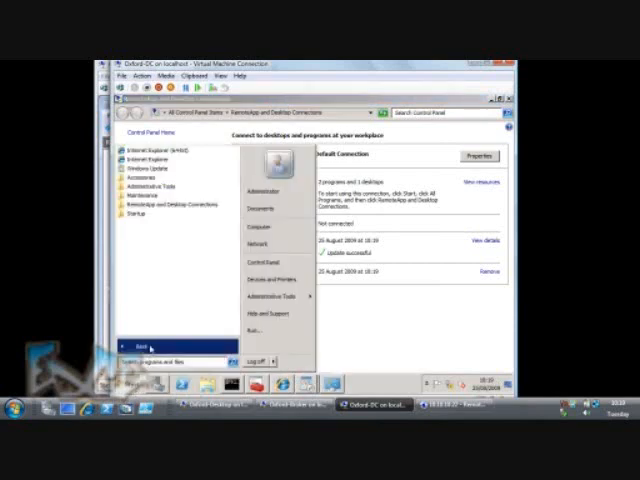
left_click(172, 204)
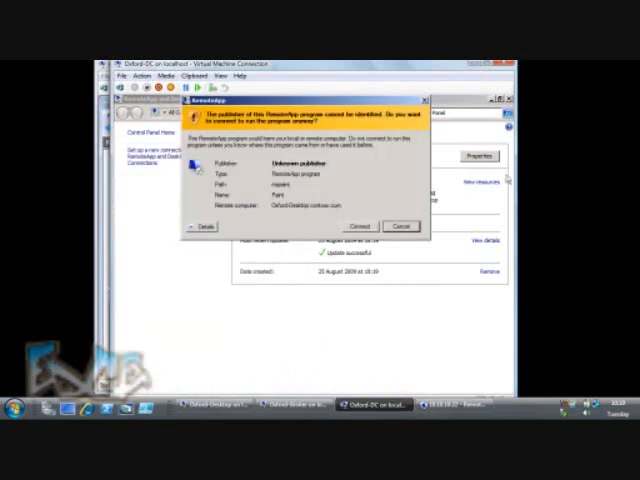
left_click(400, 224)
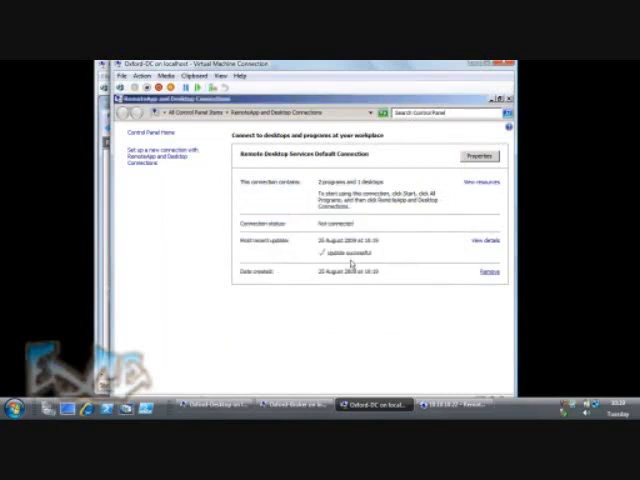
View the connection's resources and sign in to RD Web Access listing the RemoteApp programs
left_click(488, 272)
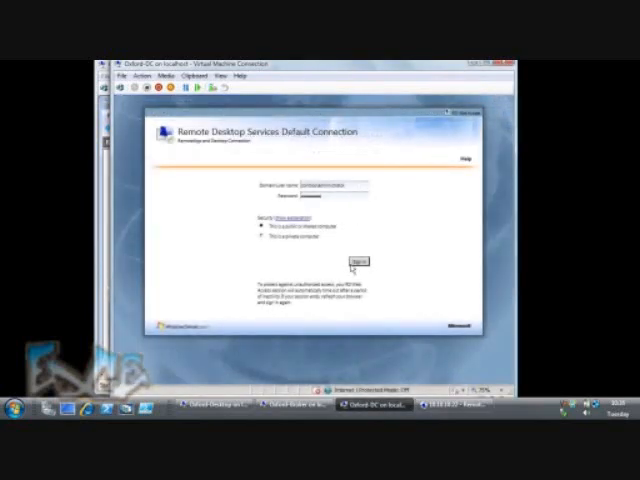
left_click(356, 260)
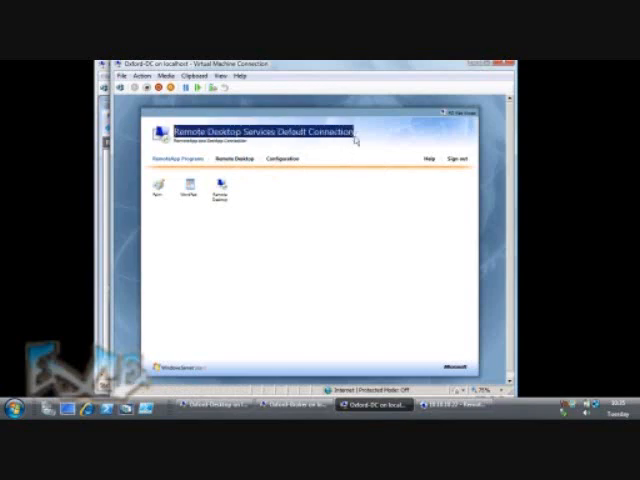
left_click(188, 190)
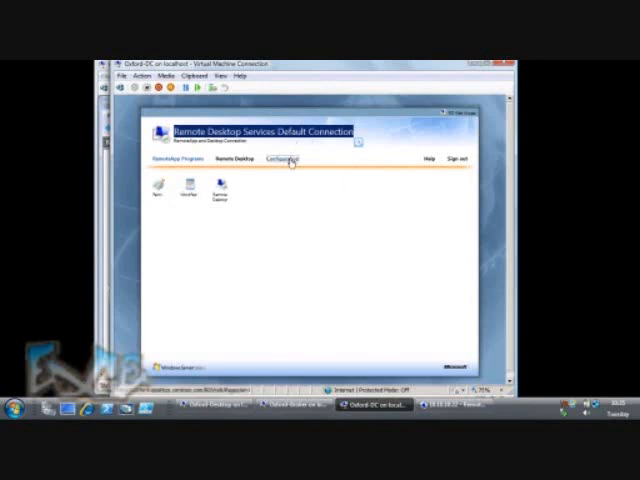
Switch to the Remote Desktop page and choose the remote computer to connect to
left_click(284, 158)
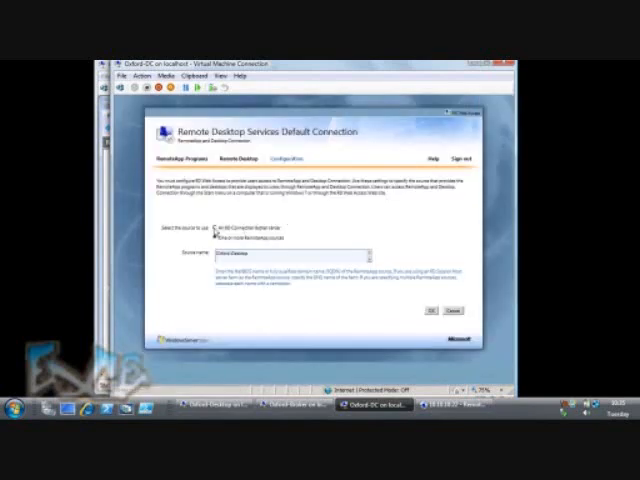
left_click(214, 224)
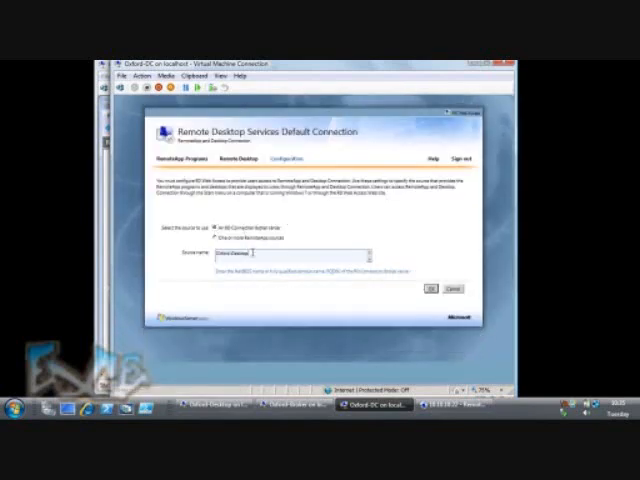